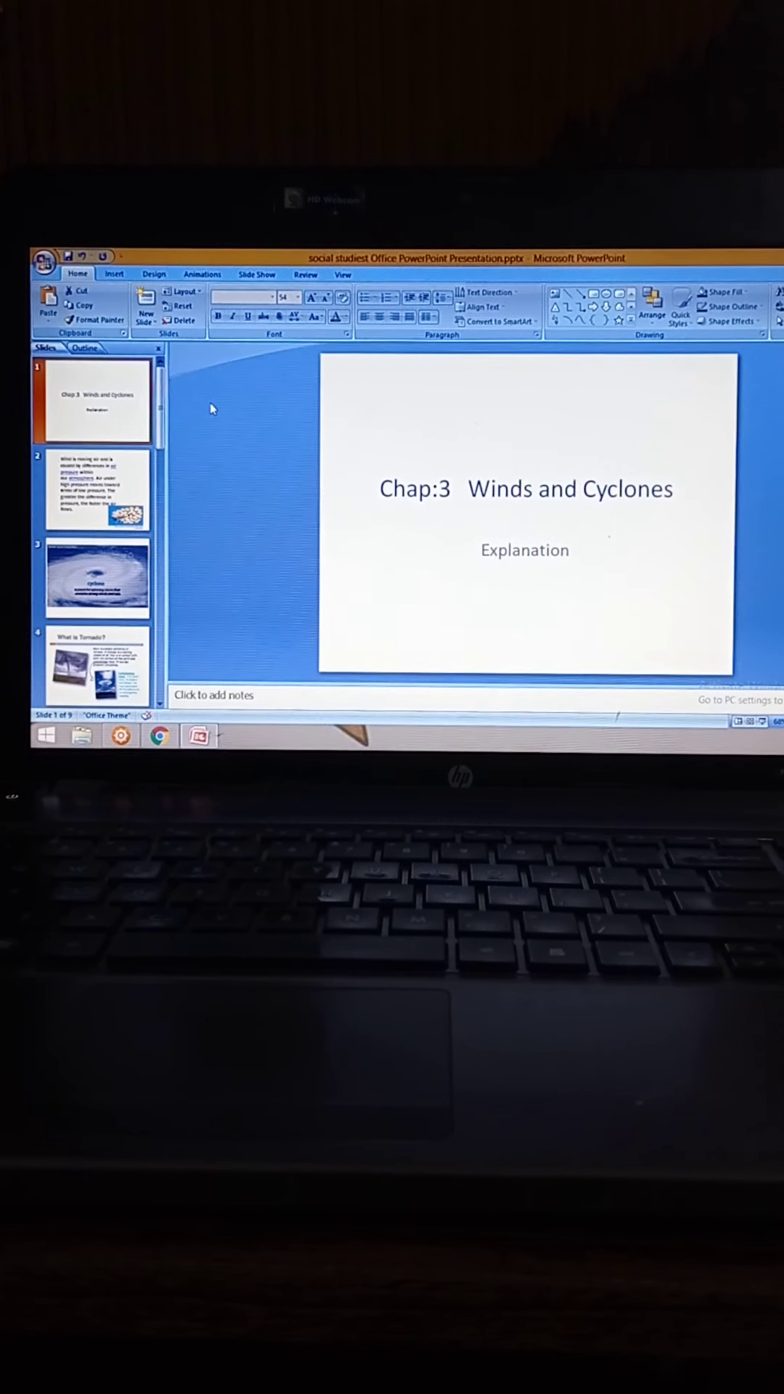
Display slide 2, explaining wind as air moving due to air pressure differences.
click(98, 488)
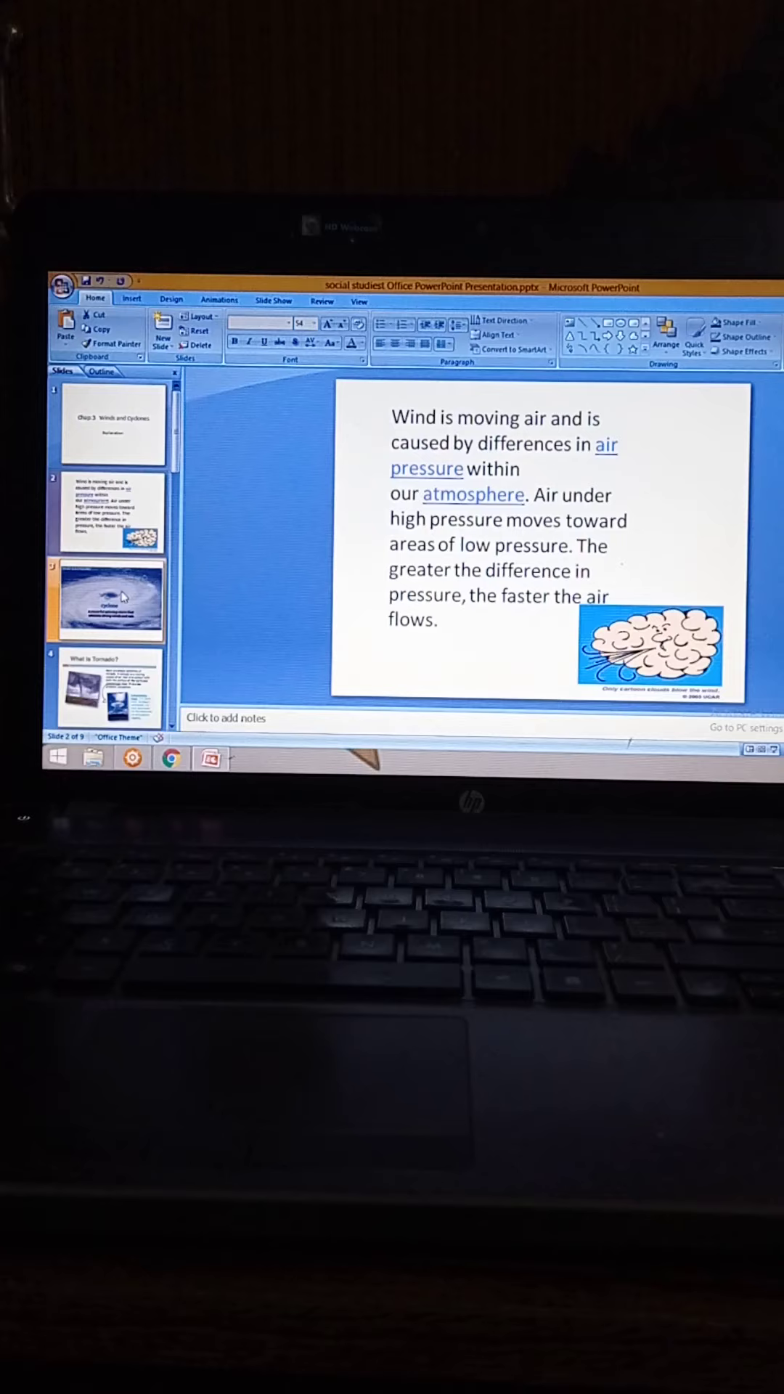
Advance the deck to slide 5, describing a waterspout.
click(111, 597)
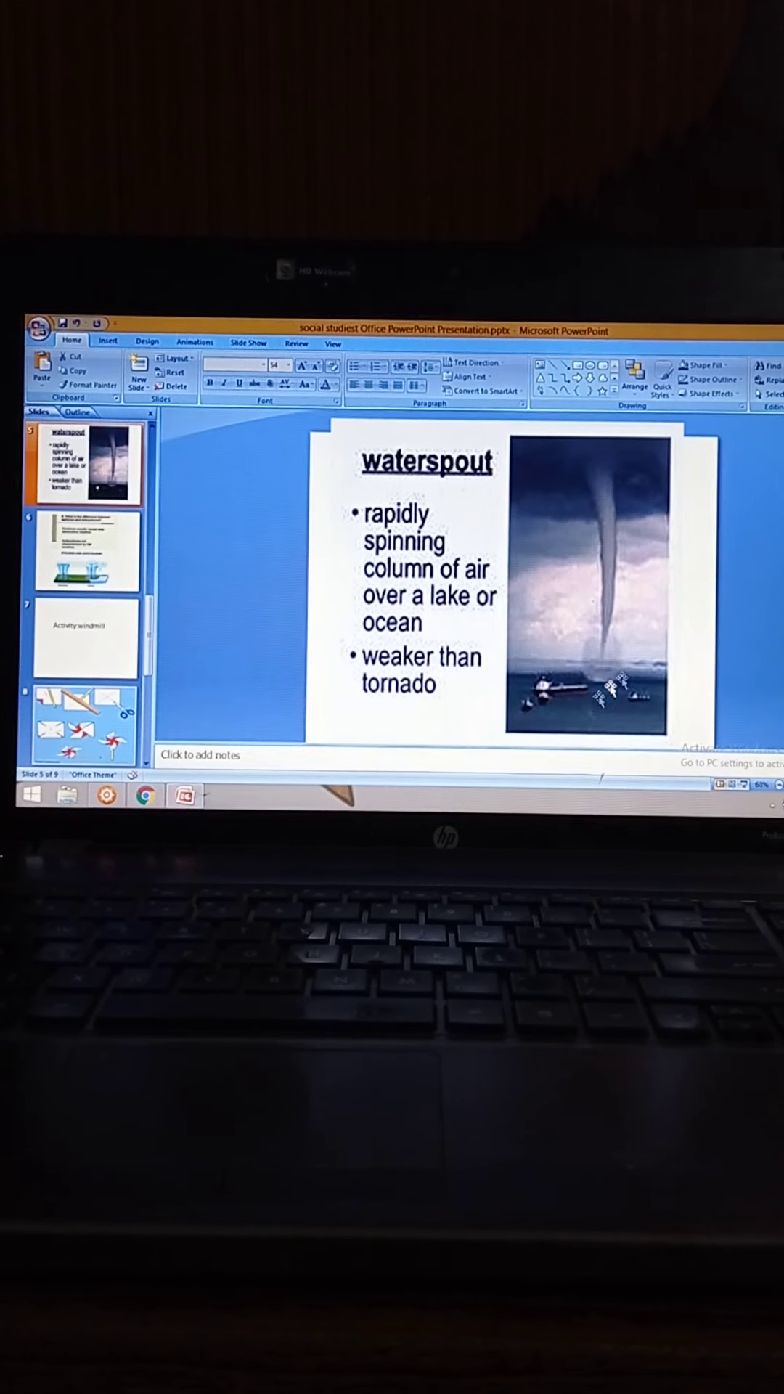
Step through slides 6-8: cyclones vs anticyclones, Activity:windmill, then the pinwheel-making steps.
click(84, 550)
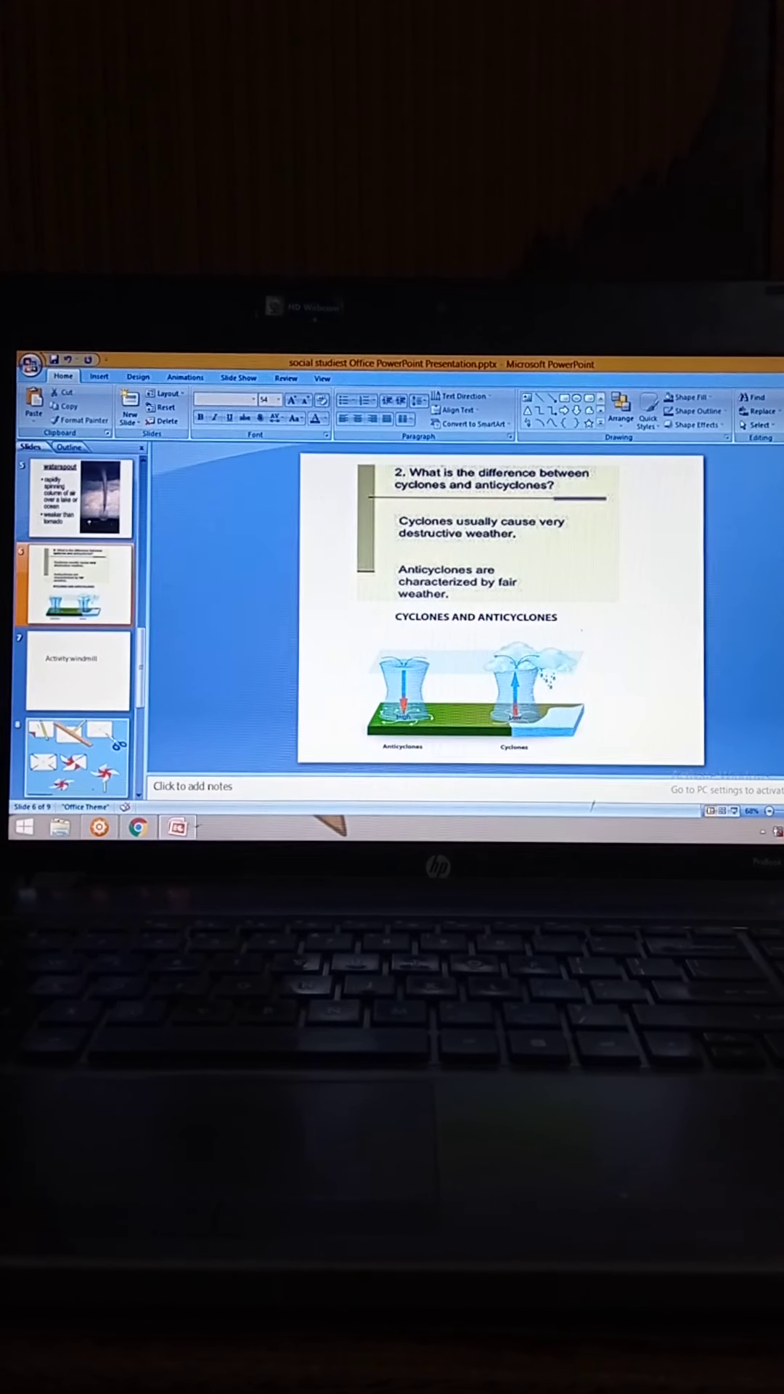
click(75, 676)
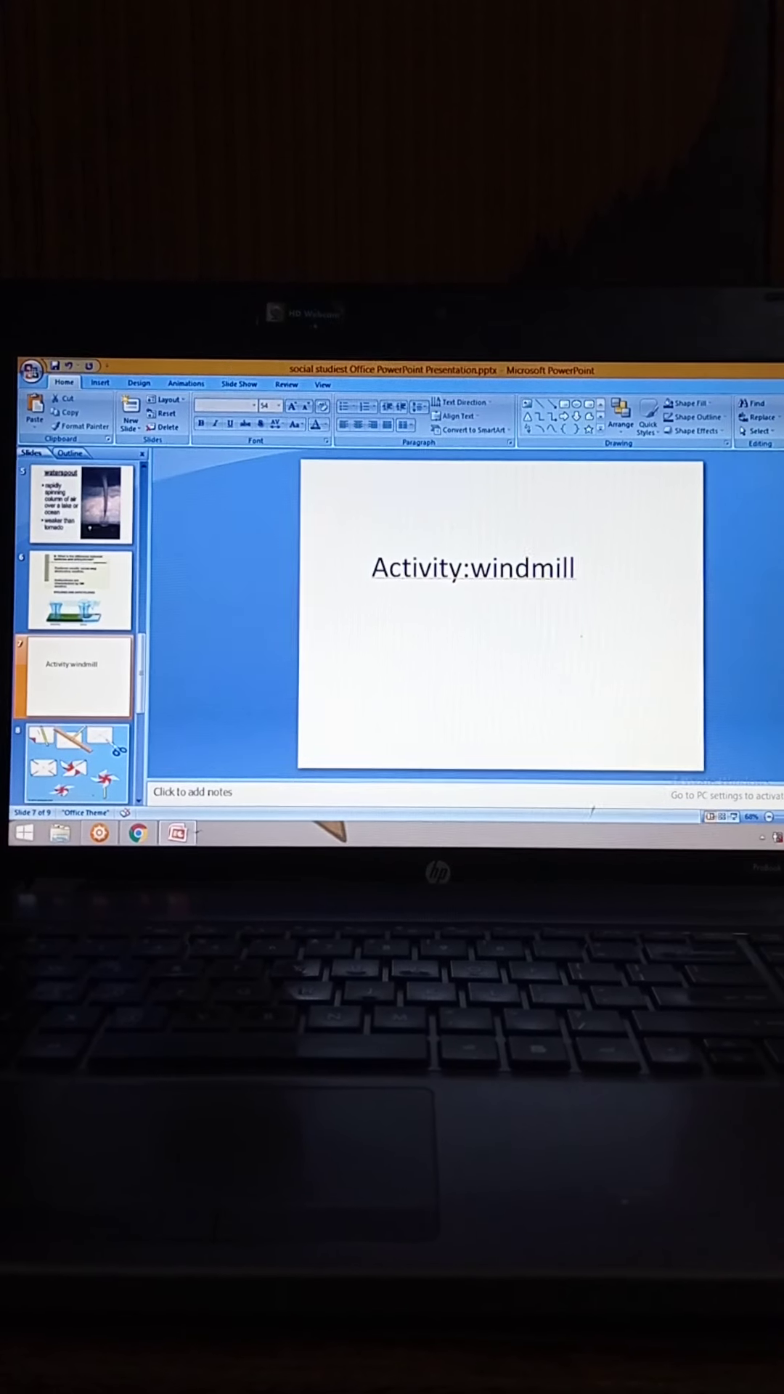
click(79, 764)
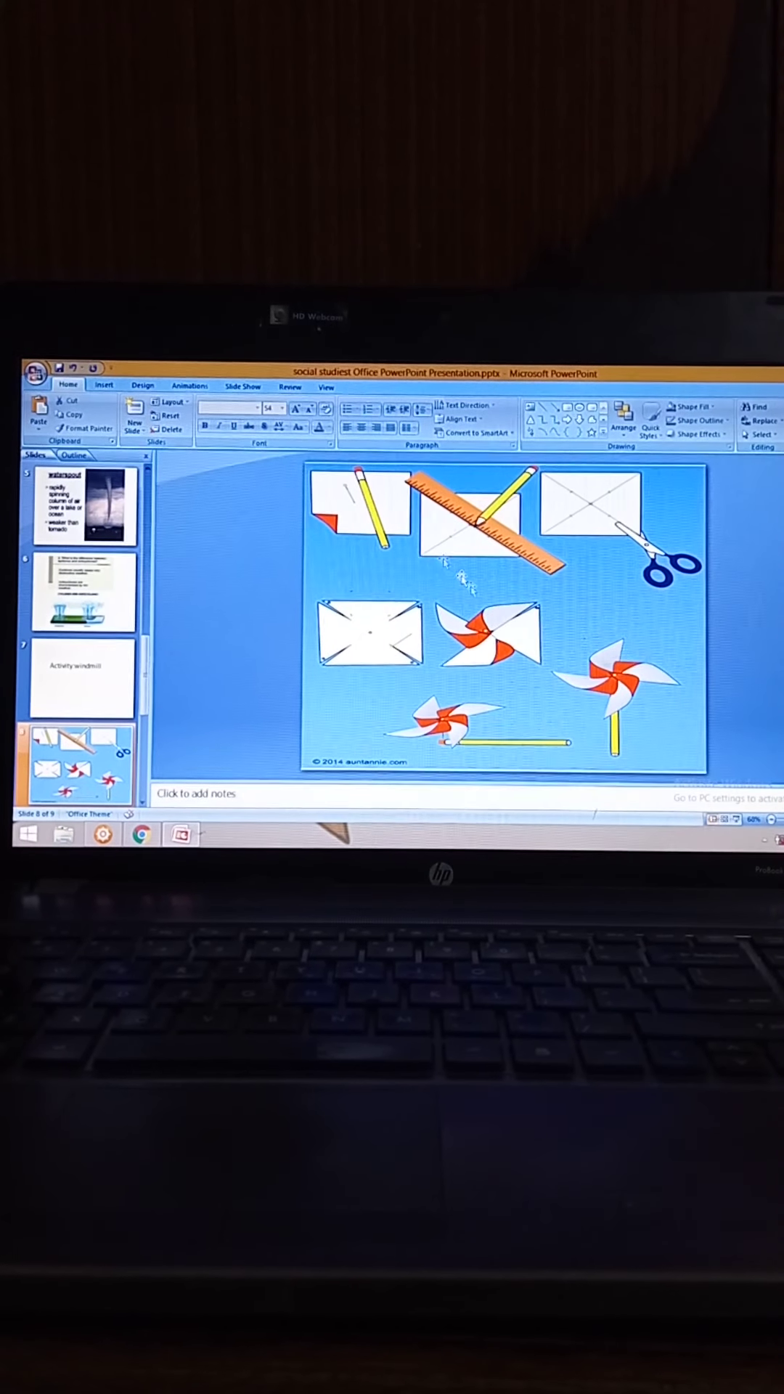